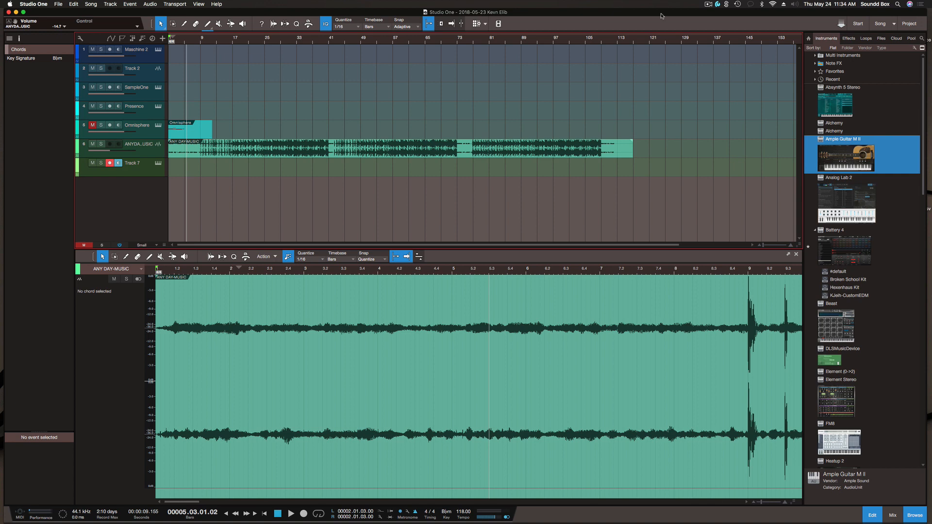
pyautogui.moveTo(573, 10)
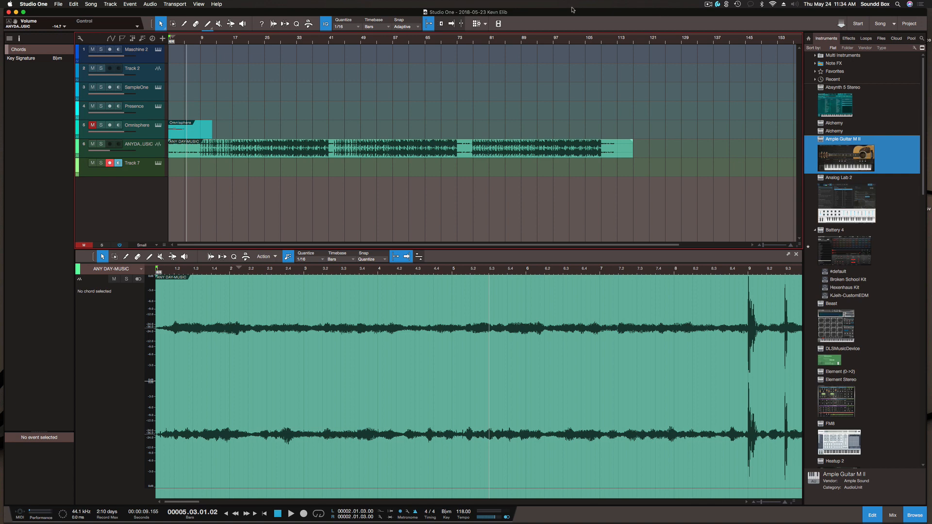
pyautogui.moveTo(504, 121)
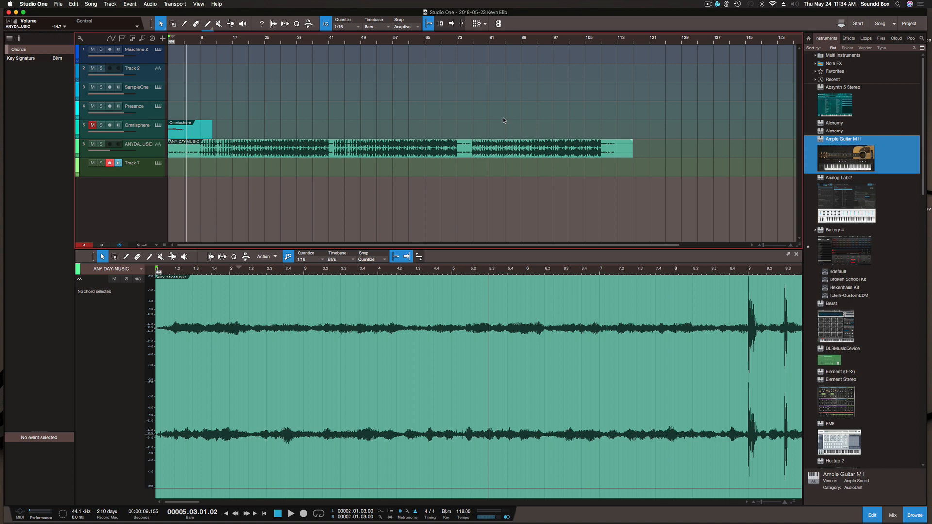
pyautogui.moveTo(373, 141)
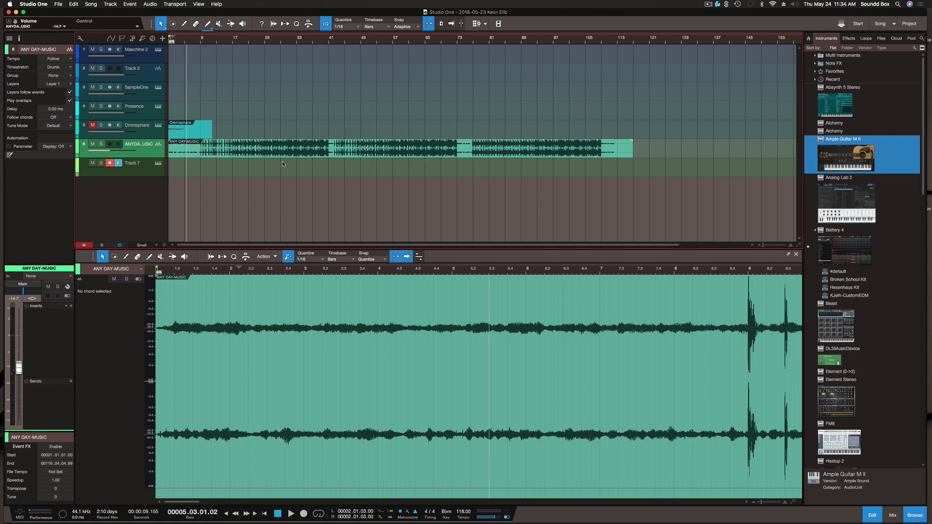
pyautogui.moveTo(248, 170)
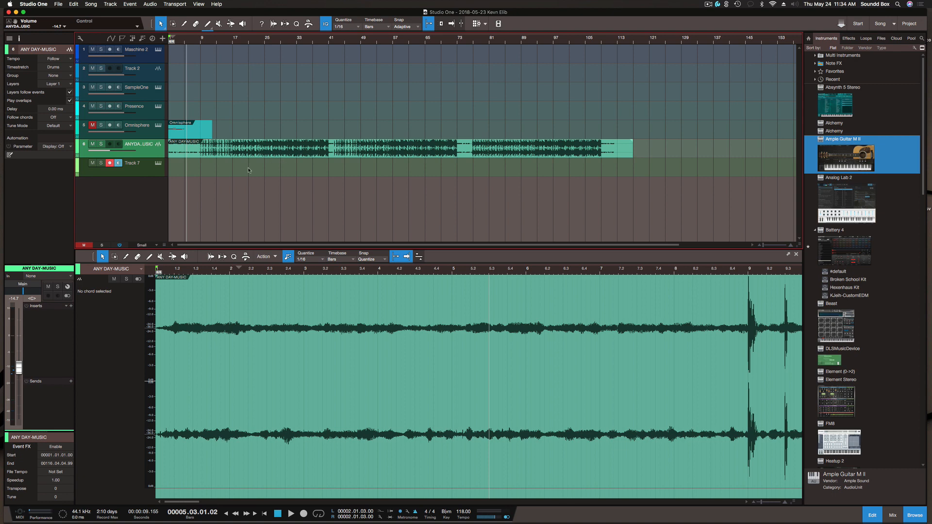
pyautogui.moveTo(257, 156)
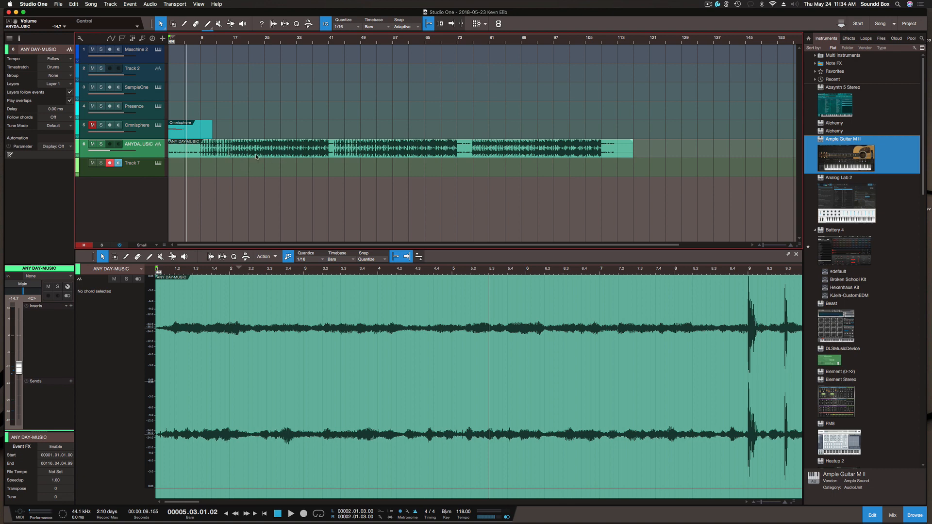
pyautogui.moveTo(197, 80)
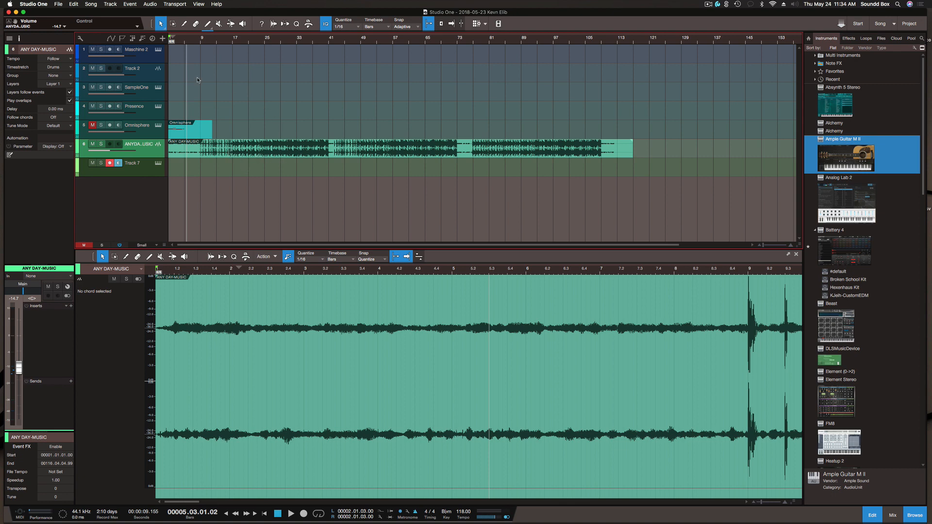
pyautogui.moveTo(249, 104)
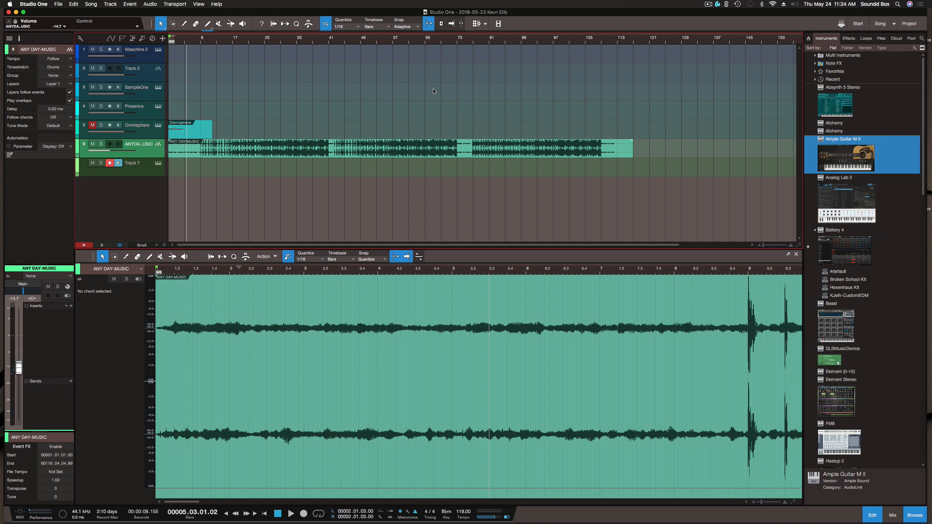
pyautogui.moveTo(200, 172)
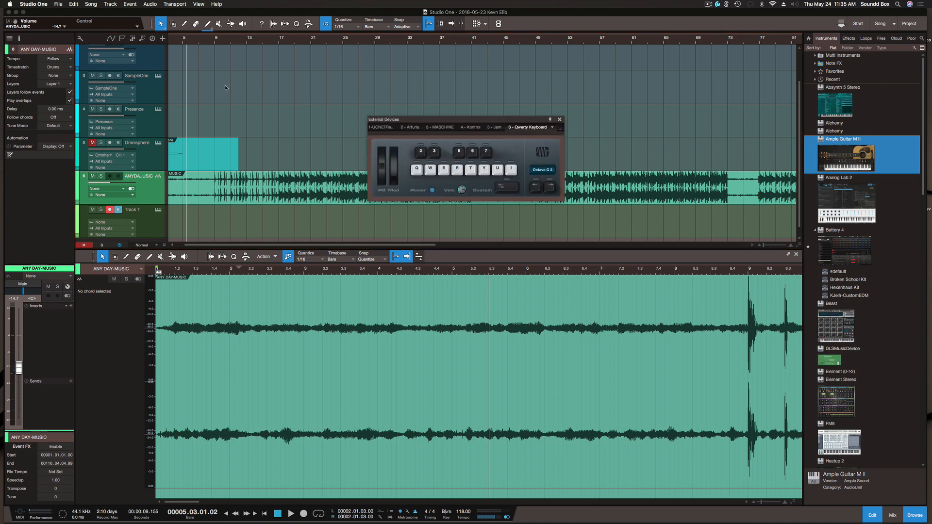
# Step: Close the floating External Devices keyboard window
pyautogui.click(560, 119)
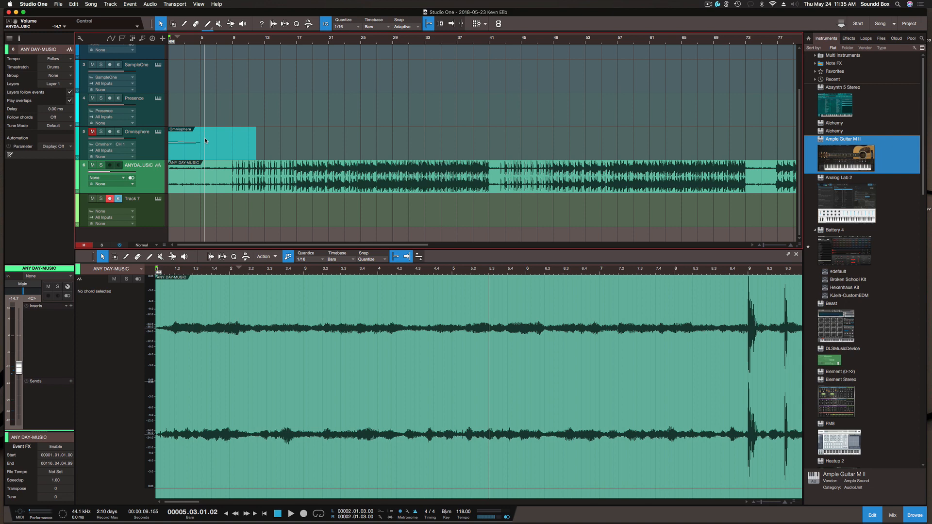
pyautogui.moveTo(210, 194)
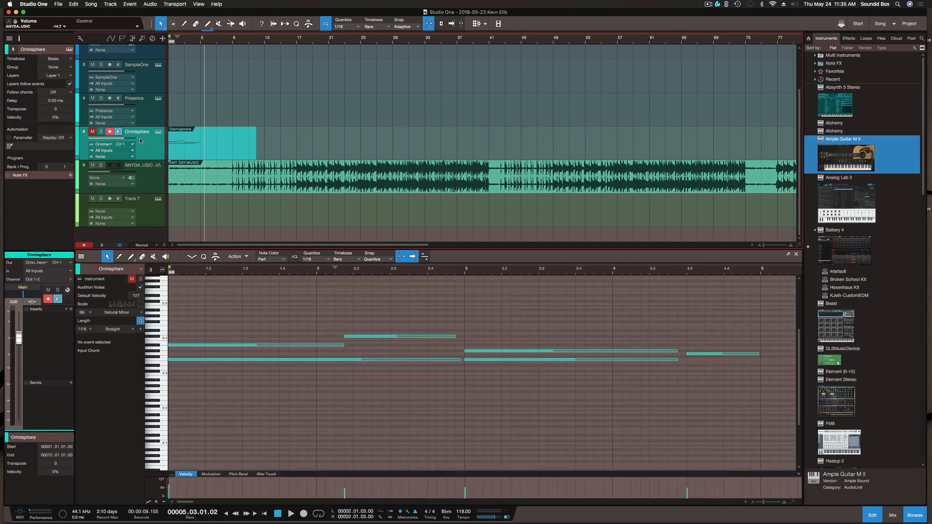
pyautogui.moveTo(224, 234)
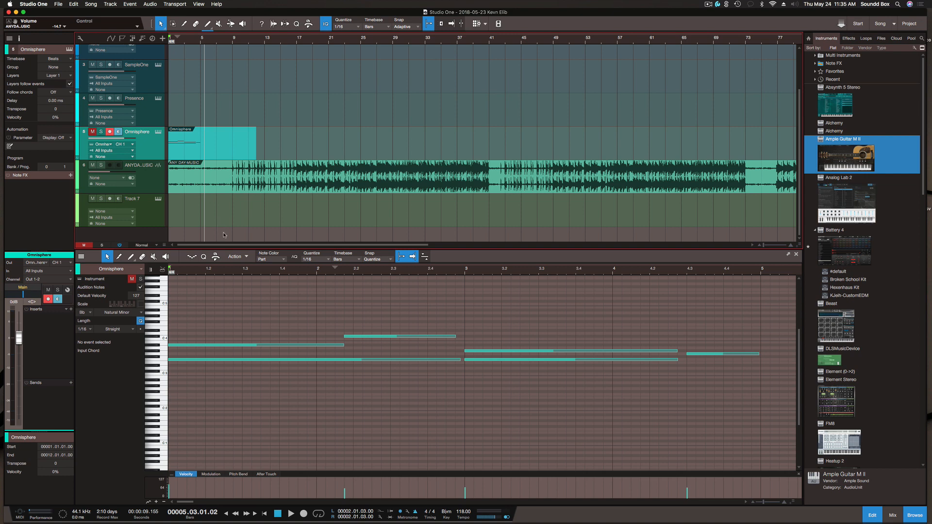
pyautogui.moveTo(142, 160)
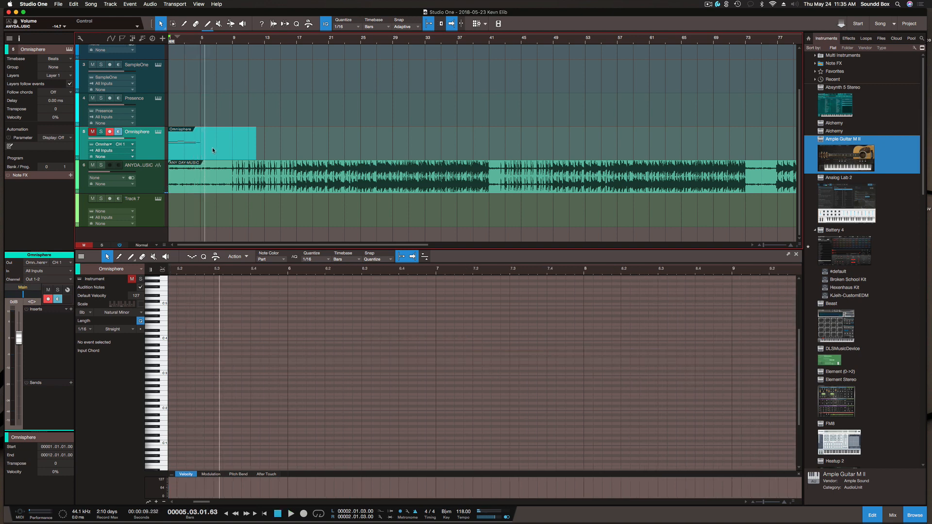
# Step: Run Audio > Detect Chords on the ANY DAY-MUSIC event so labels like Bbm, Fm, Abmaj7 appear
pyautogui.rightClick(244, 179)
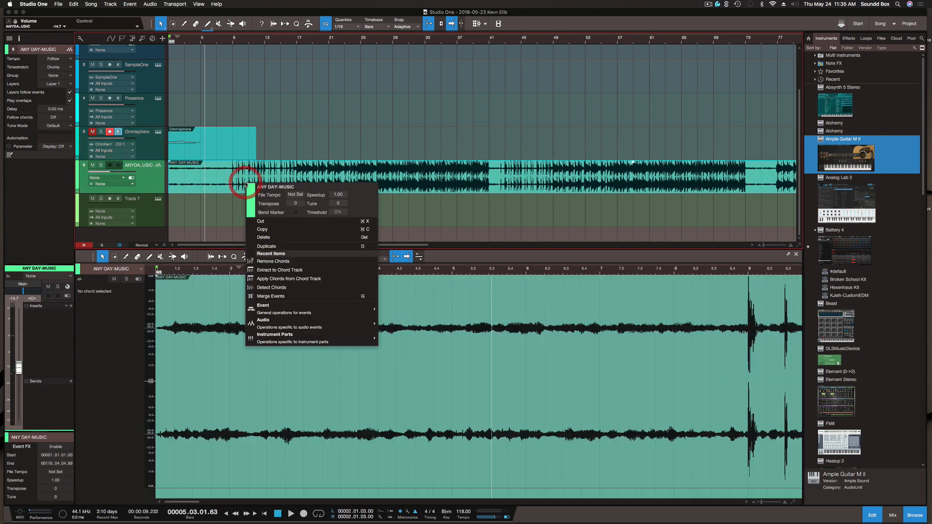
pyautogui.moveTo(290, 279)
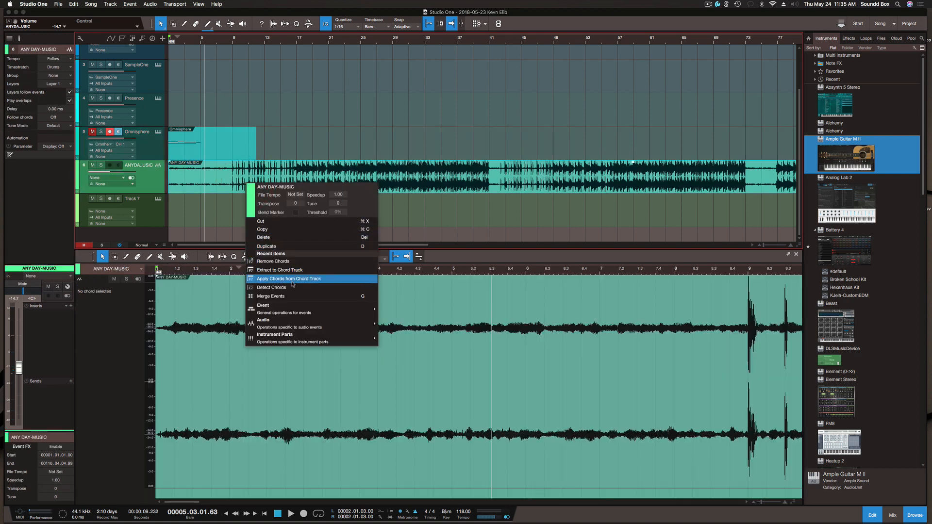
pyautogui.click(272, 288)
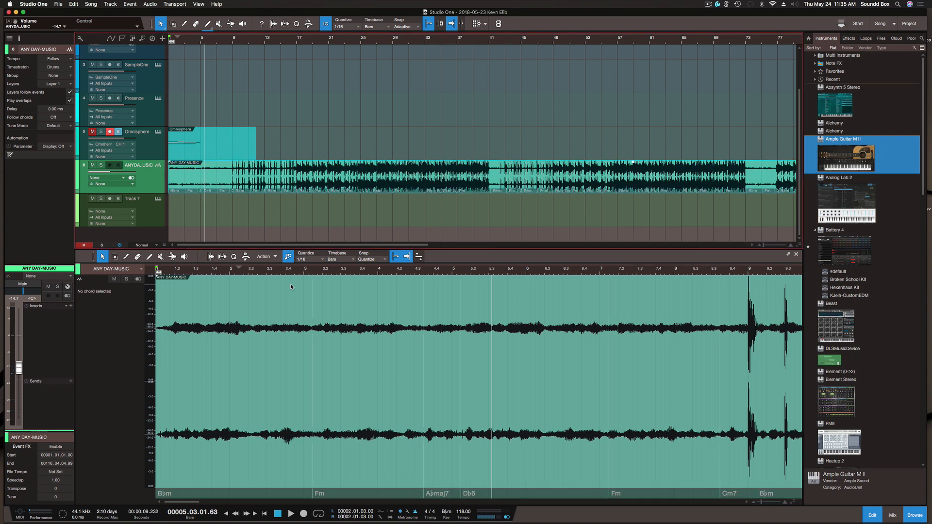
pyautogui.moveTo(195, 207)
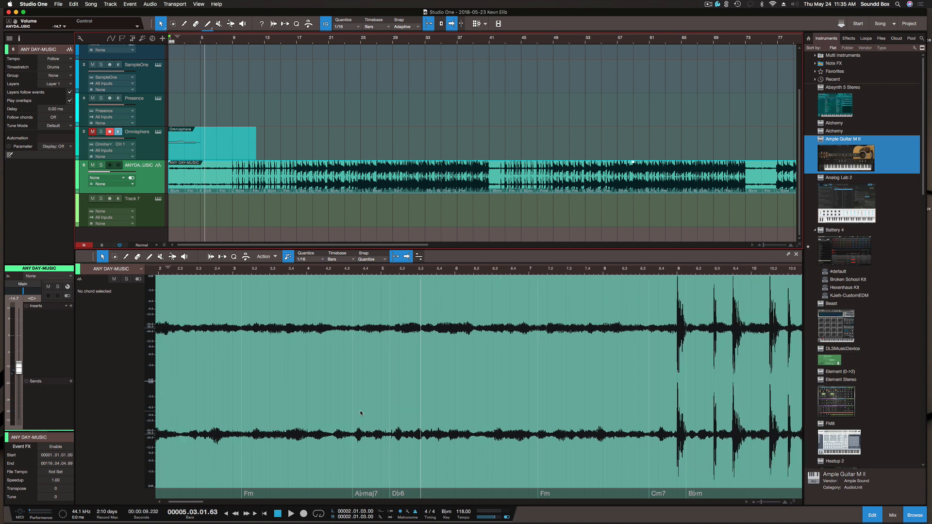
pyautogui.hscroll(-3)
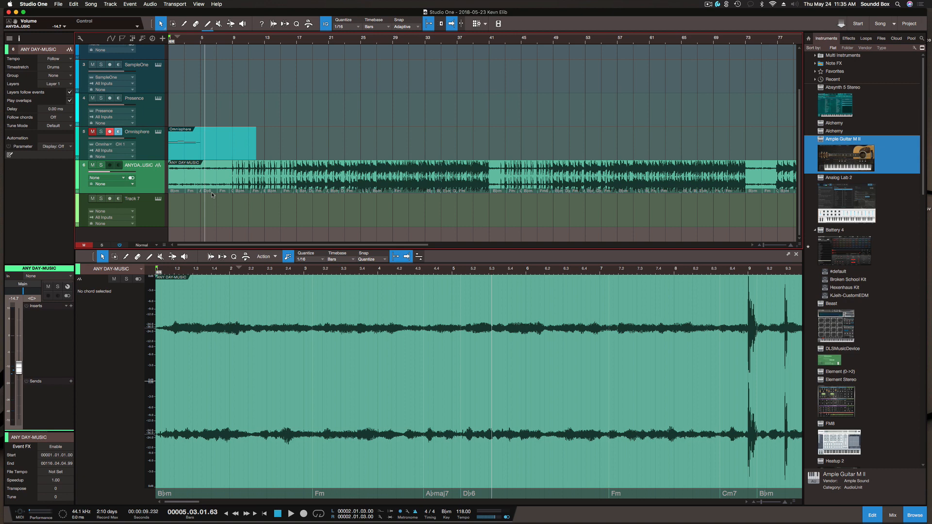
pyautogui.moveTo(143, 39)
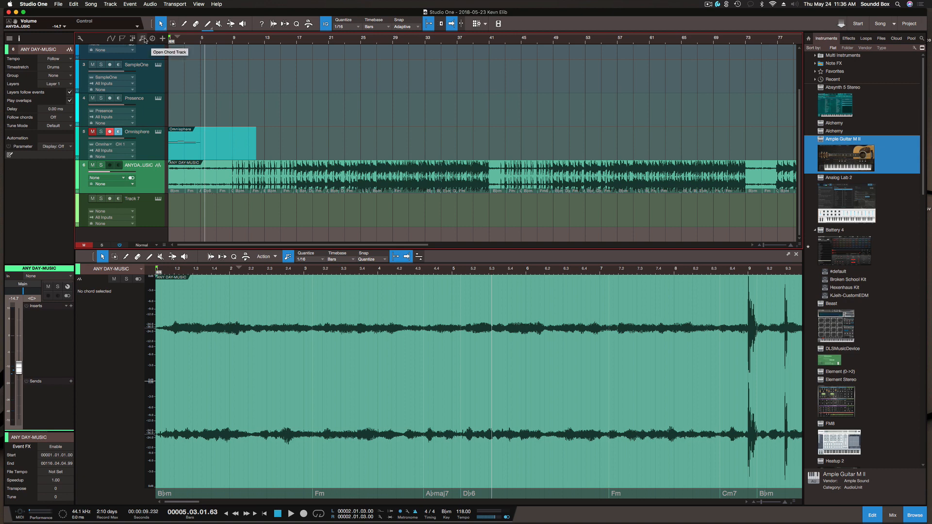
# Step: Show the chord track and extract the detected chords (Bbm, Fm, Db6) onto it
pyautogui.click(143, 39)
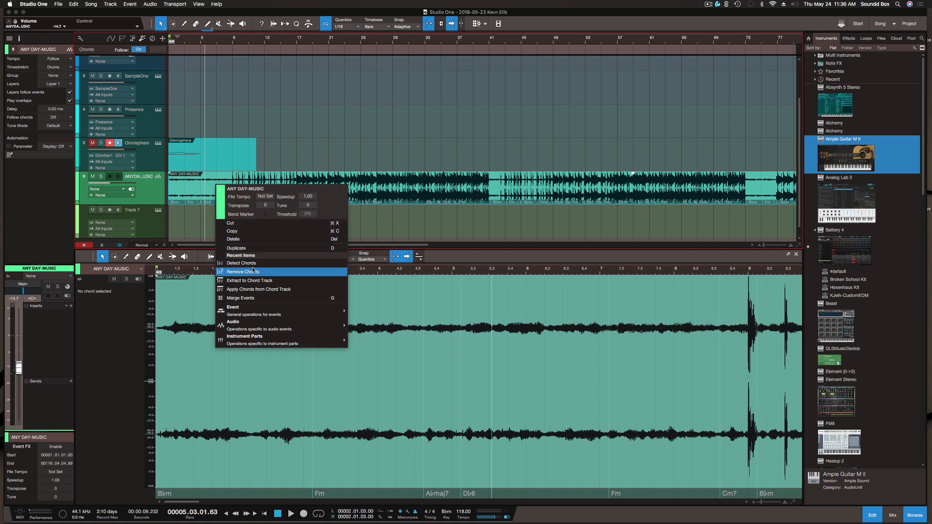
pyautogui.moveTo(269, 281)
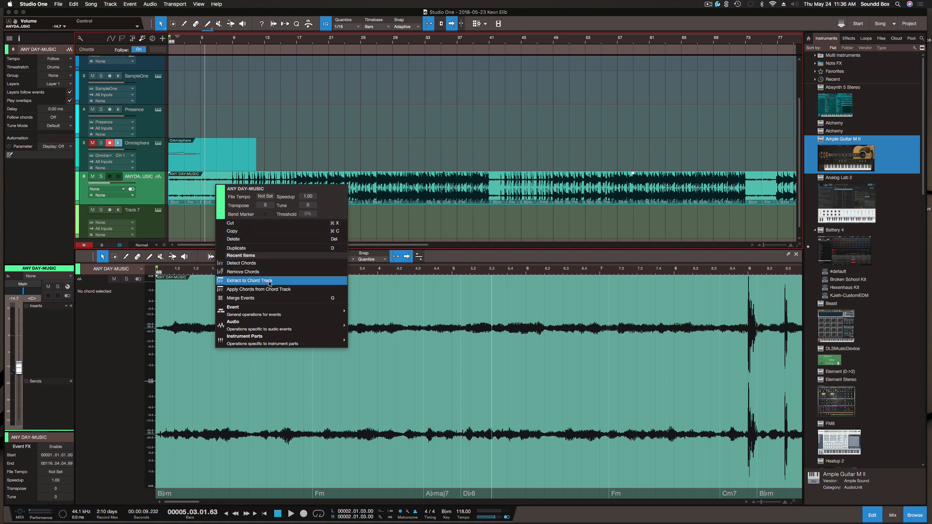
pyautogui.click(250, 281)
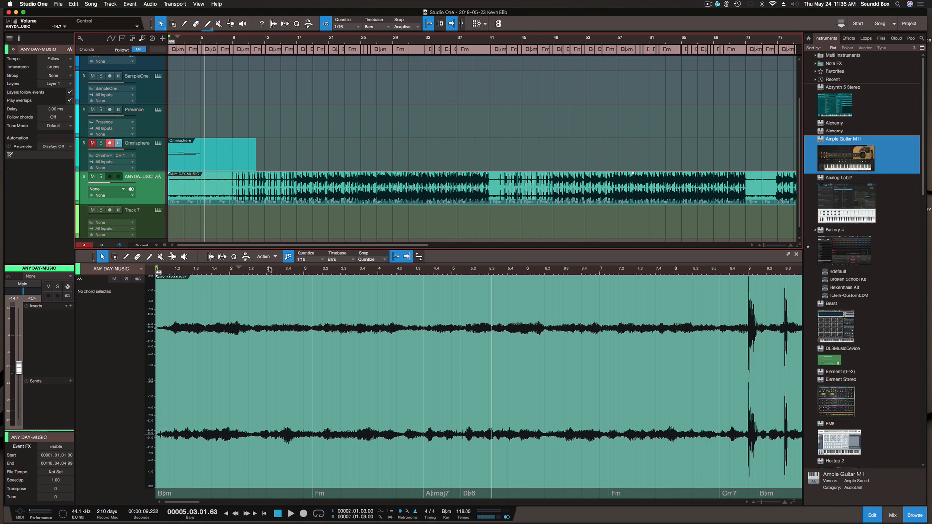
pyautogui.moveTo(274, 91)
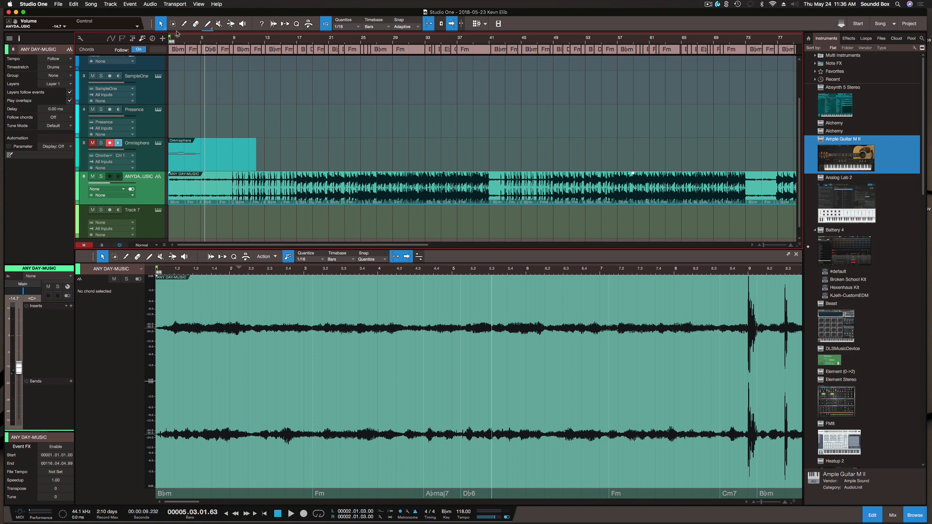
# Step: Select the Fm and Db6 chord events to view their root and type in the Inspector
pyautogui.scroll(3)
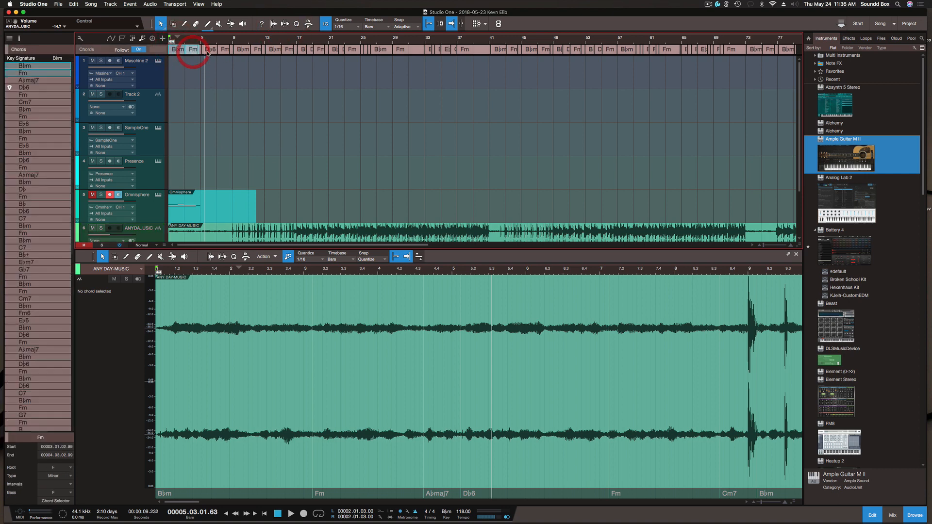
pyautogui.click(210, 50)
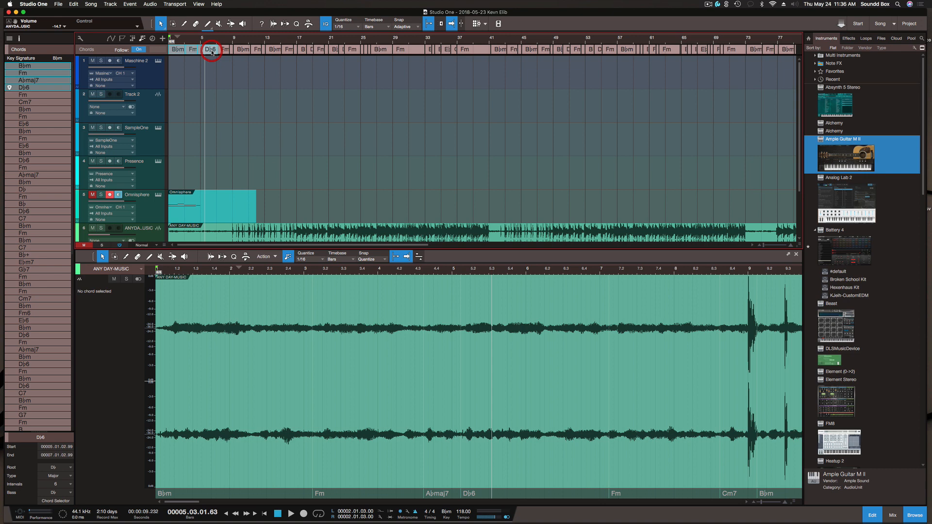
pyautogui.click(239, 48)
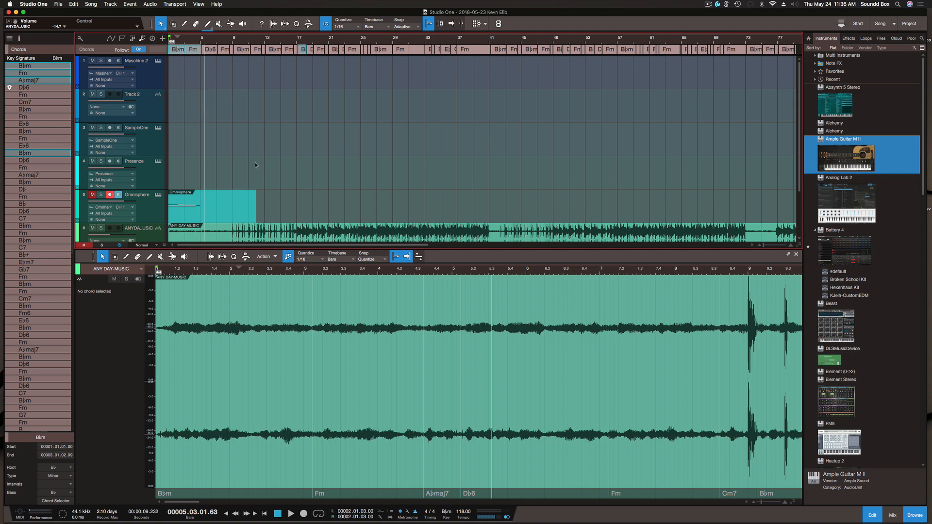
pyautogui.moveTo(228, 137)
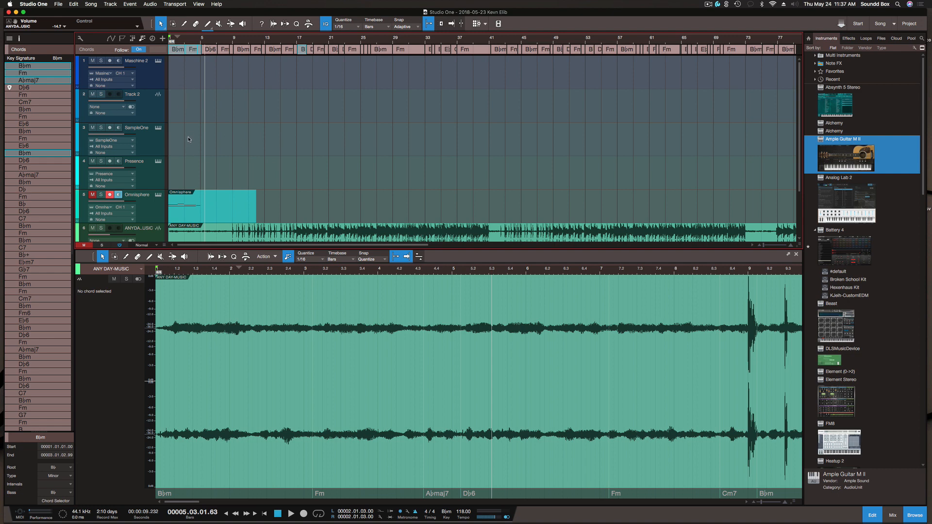
pyautogui.moveTo(377, 171)
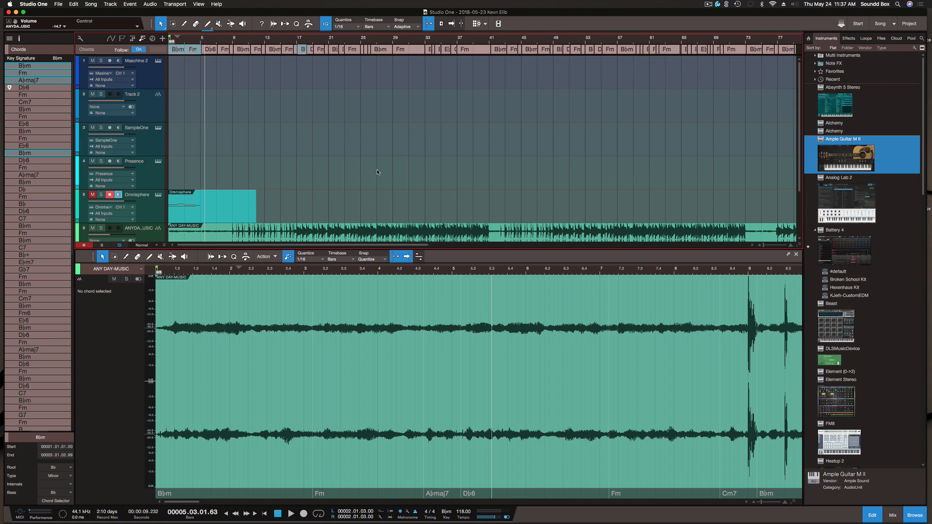
pyautogui.moveTo(334, 152)
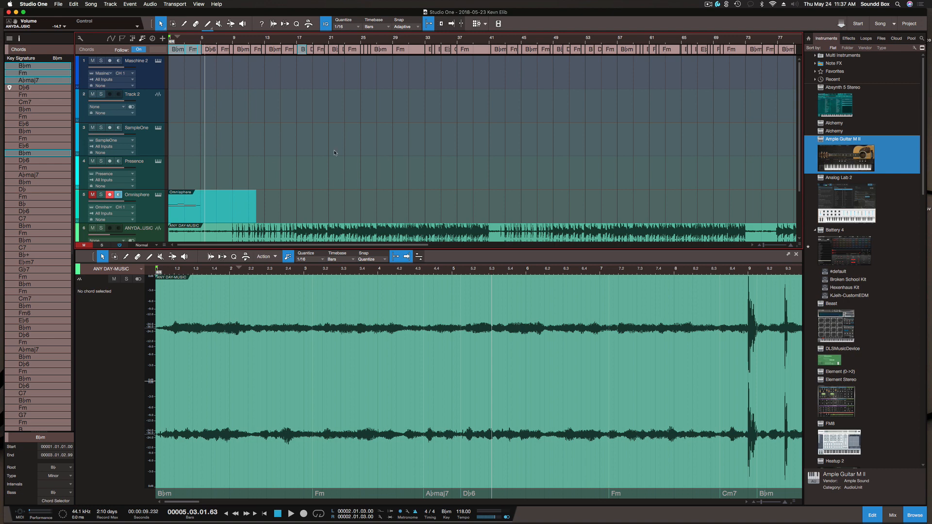
pyautogui.moveTo(330, 148)
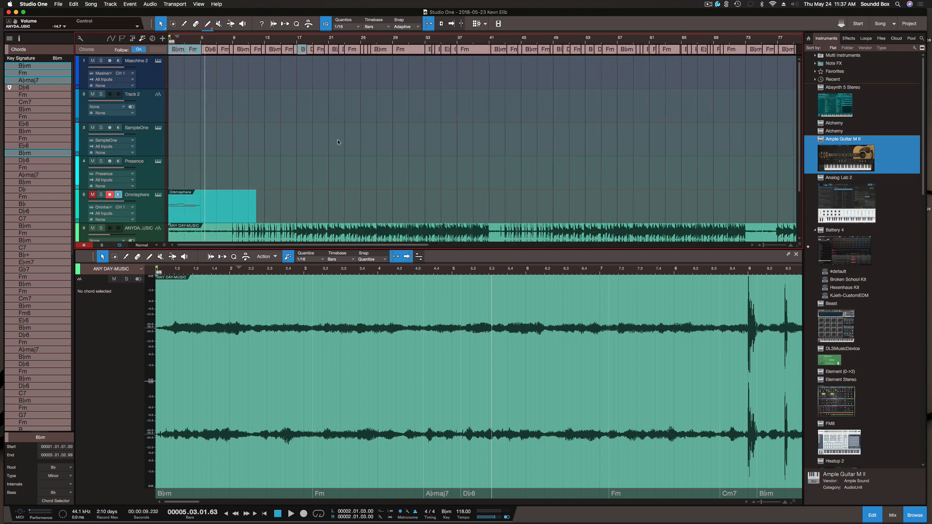
pyautogui.scroll(-3)
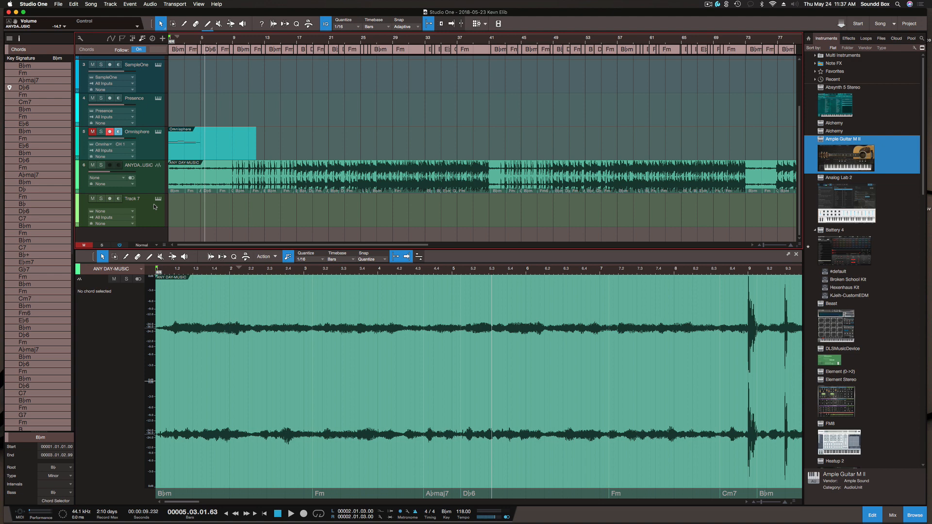
pyautogui.moveTo(153, 219)
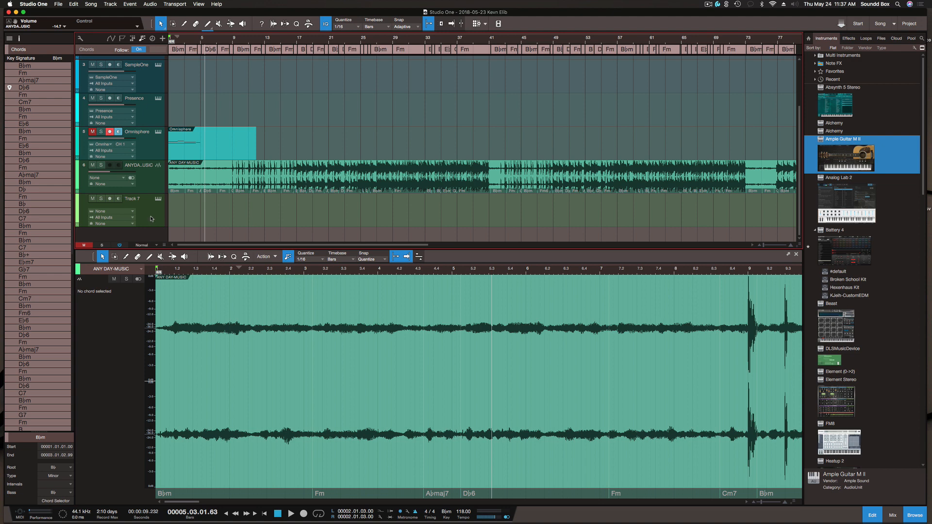
# Step: Select Track 7 so the lower editor shows its empty piano roll
pyautogui.click(132, 199)
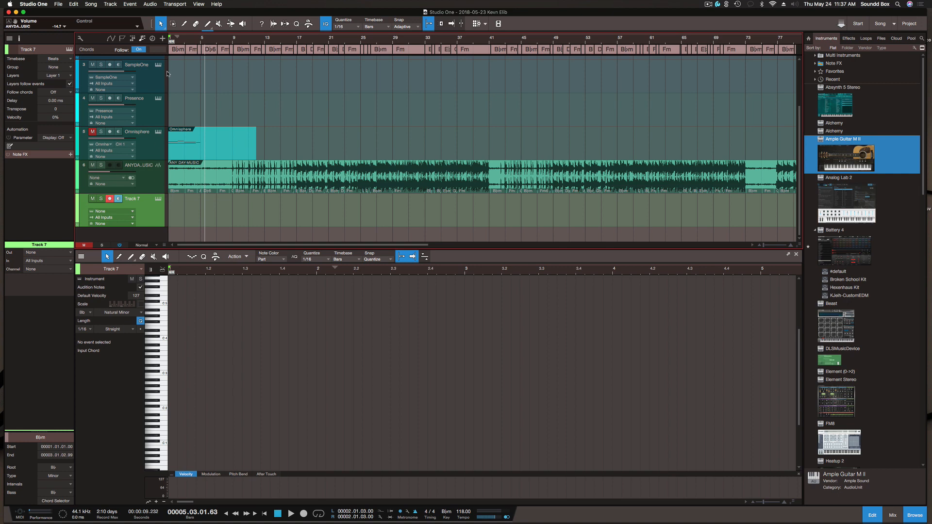
pyautogui.moveTo(185, 23)
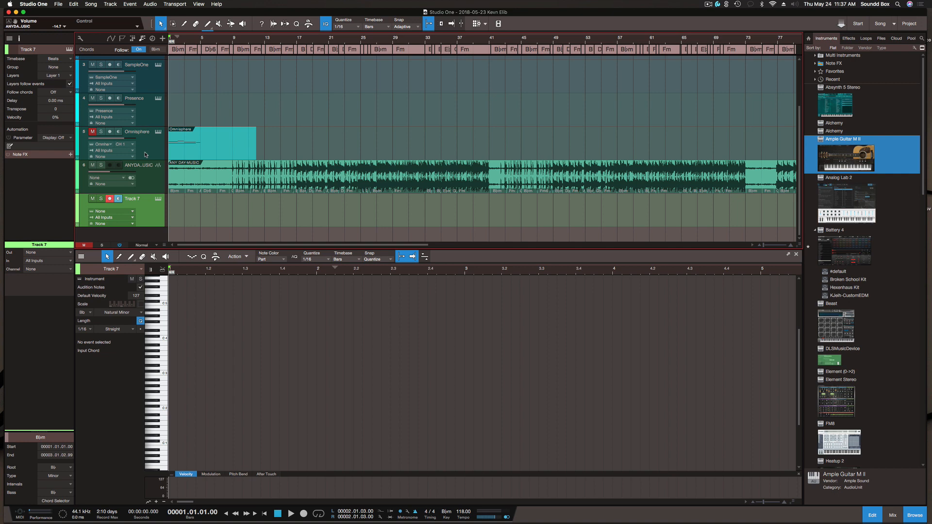
# Step: Select and arm the Omnisphere track, then record a few bars of held stacked chords
pyautogui.click(137, 131)
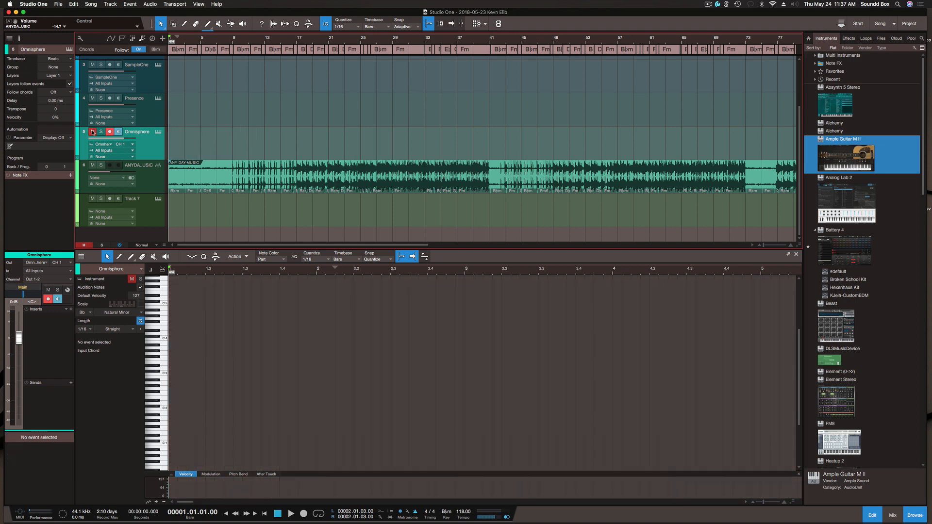
pyautogui.click(93, 131)
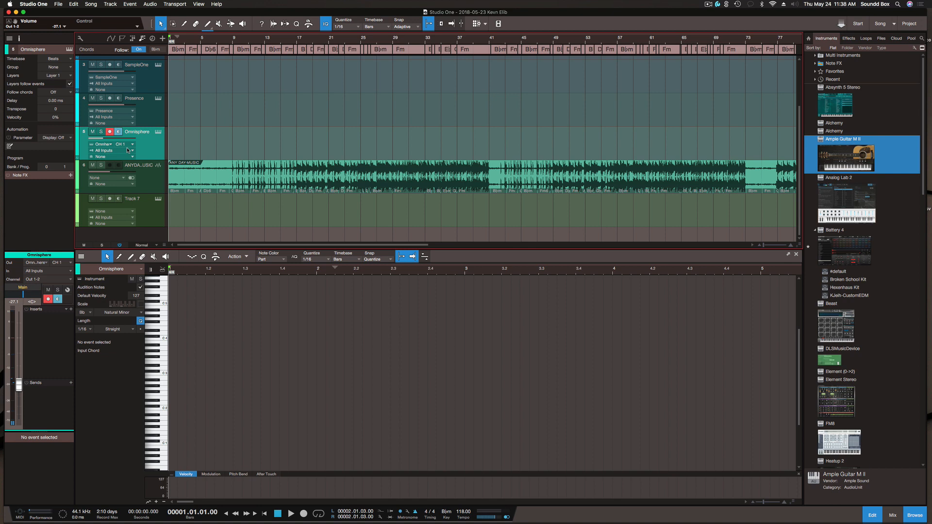
pyautogui.click(290, 514)
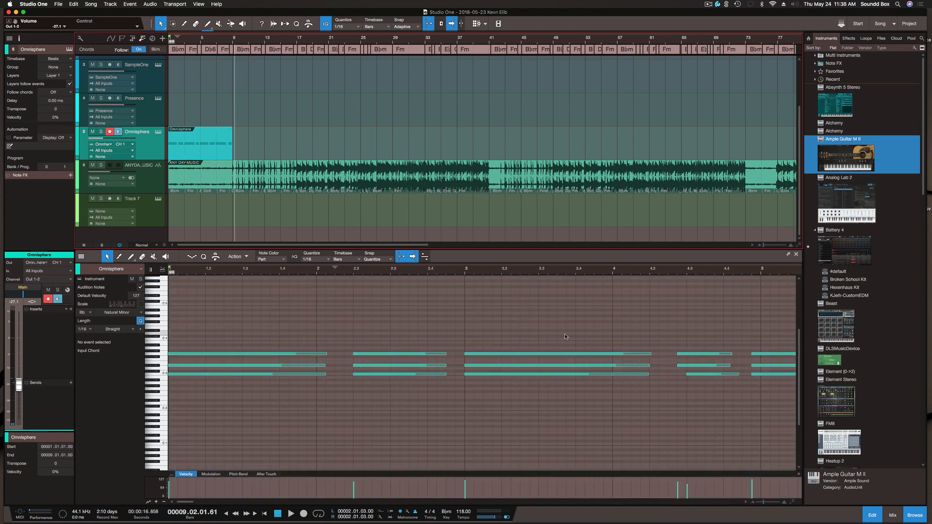
pyautogui.moveTo(675, 350)
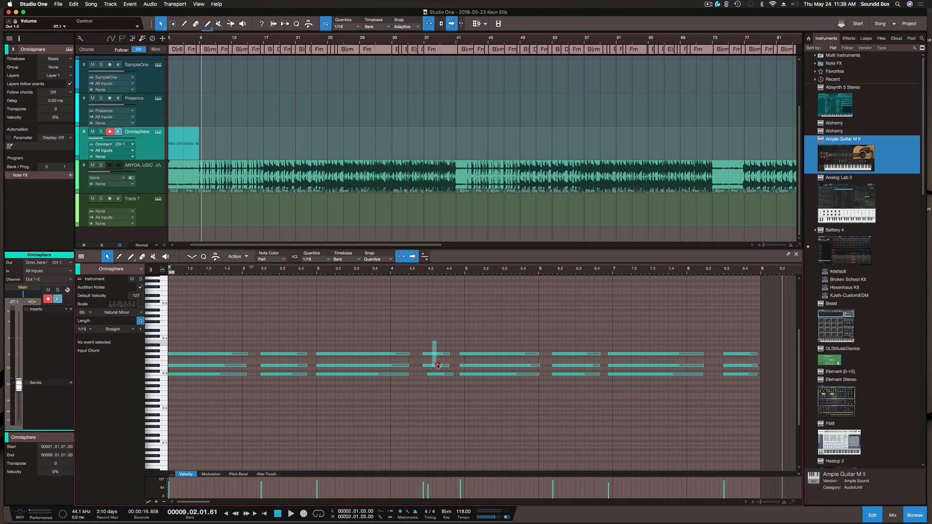
pyautogui.click(437, 365)
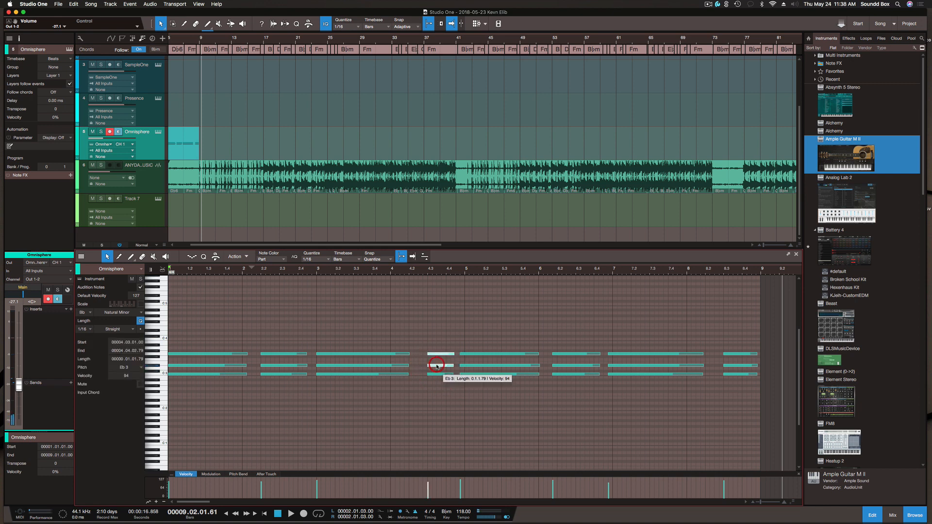
pyautogui.click(291, 513)
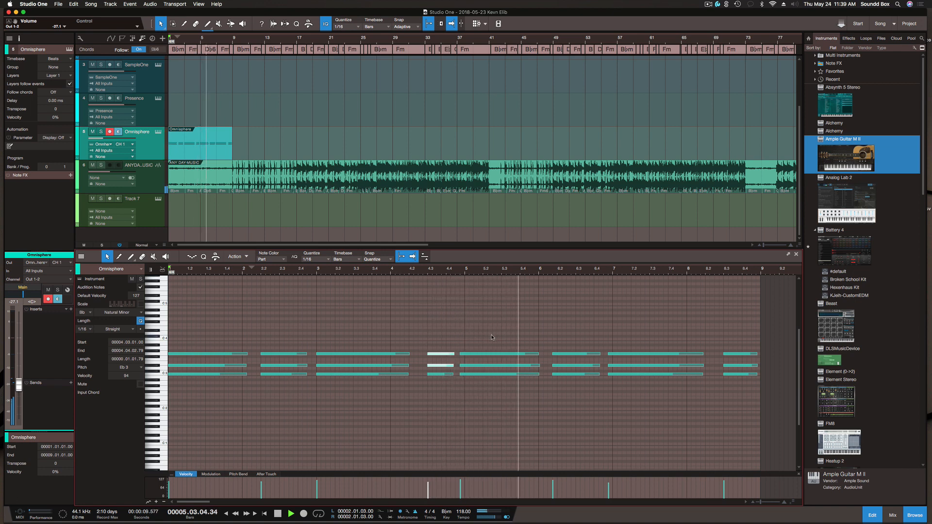
pyautogui.click(290, 513)
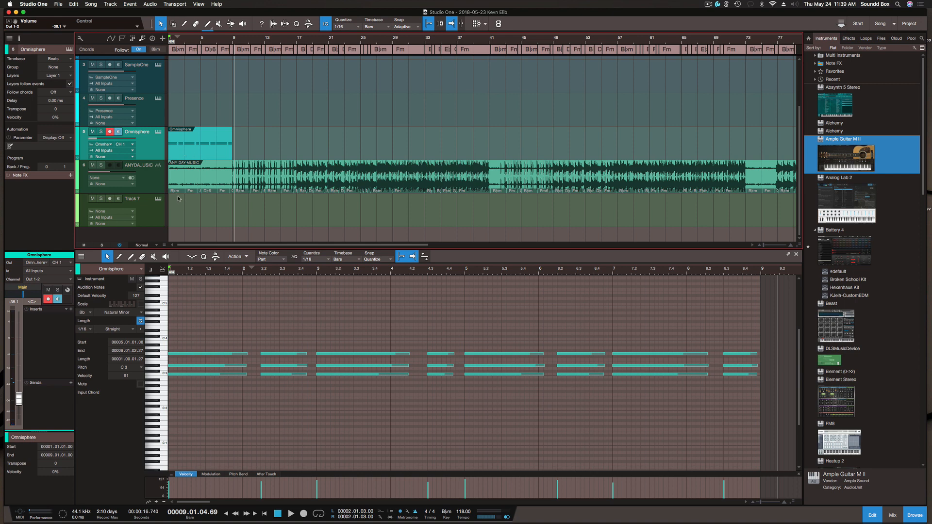
pyautogui.moveTo(192, 196)
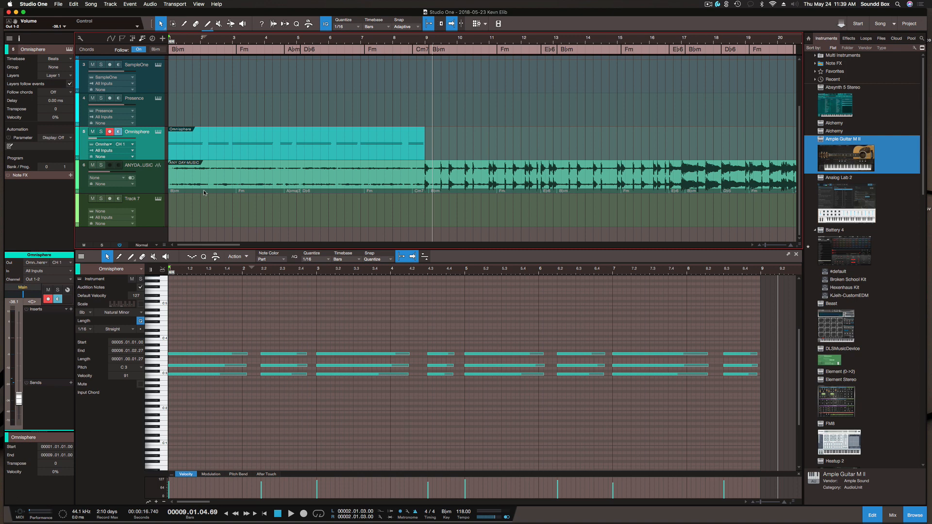
pyautogui.moveTo(288, 200)
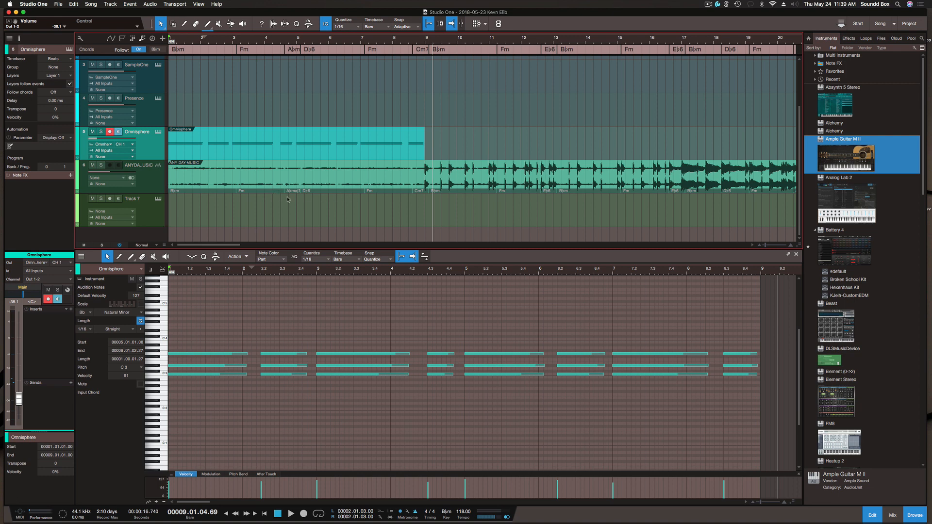
pyautogui.moveTo(300, 199)
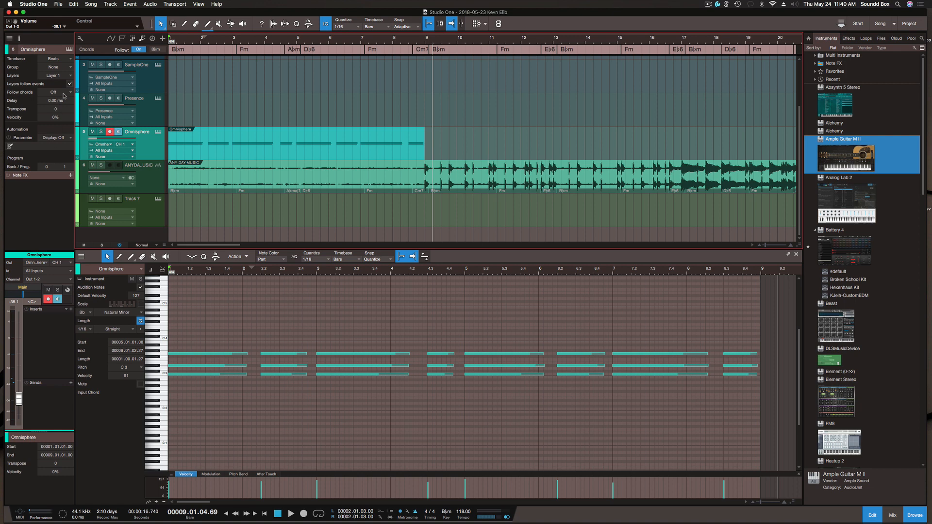
# Step: Set Follow Chords to Parallel on the Omnisphere track and check a shifted note's pitch
pyautogui.click(53, 92)
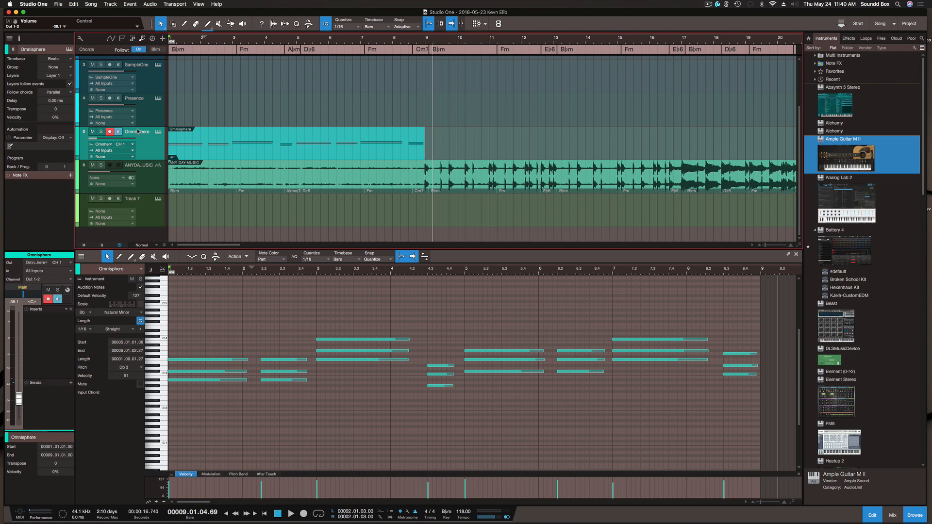
pyautogui.click(290, 514)
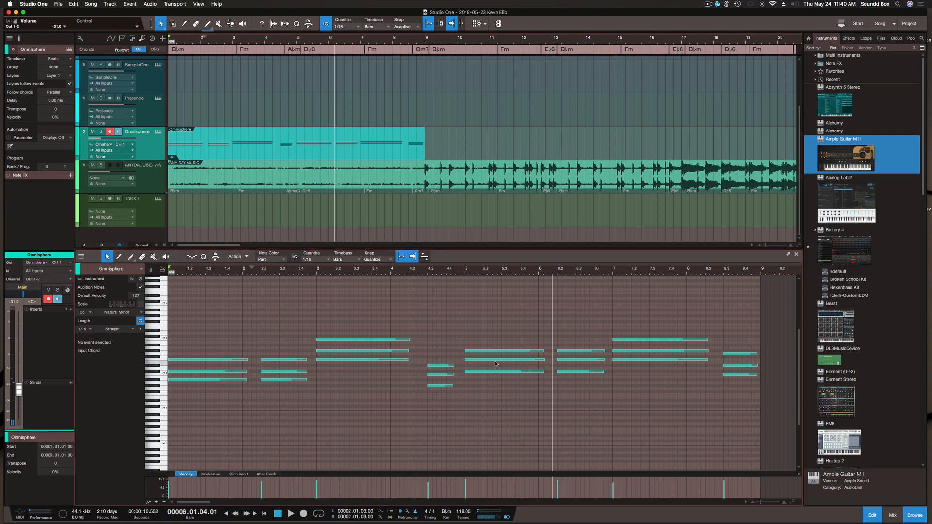
pyautogui.click(505, 372)
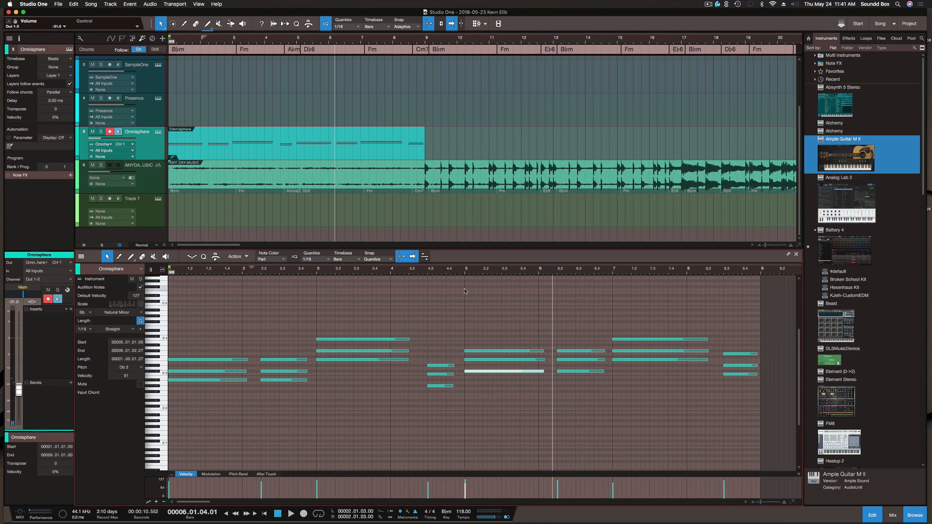
# Step: Select the transposed chord notes around bar 5 and bring up options on the chord track
pyautogui.click(91, 131)
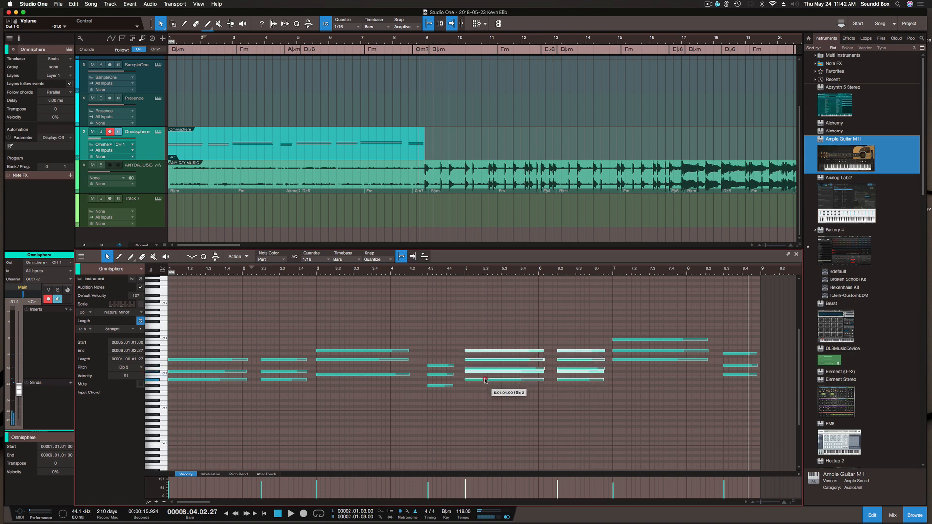
pyautogui.click(485, 380)
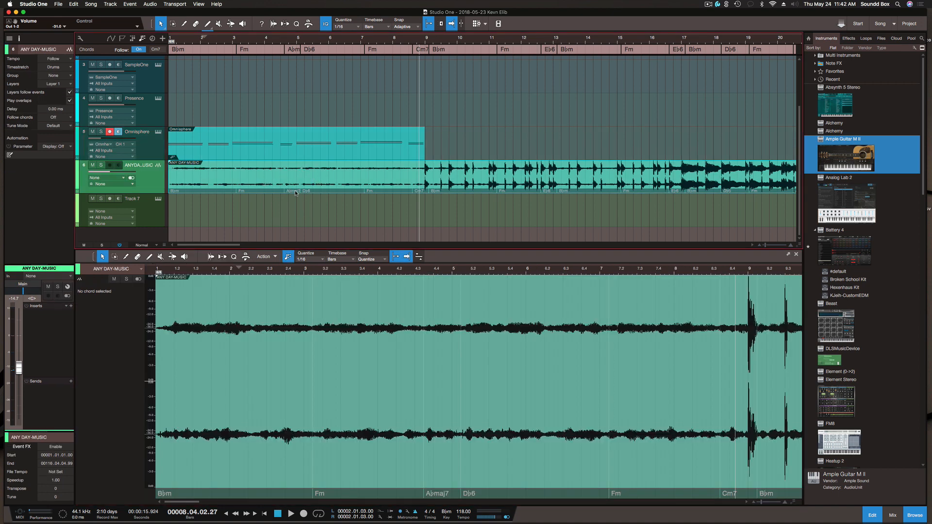
pyautogui.rightClick(294, 49)
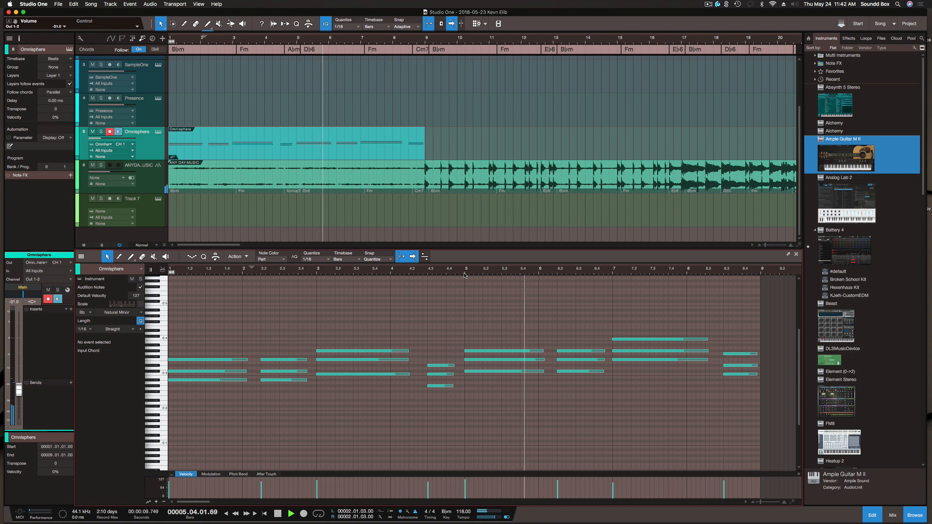
# Step: Bring up the Chord Selector for the D♭6 chord near bar 4
pyautogui.click(291, 513)
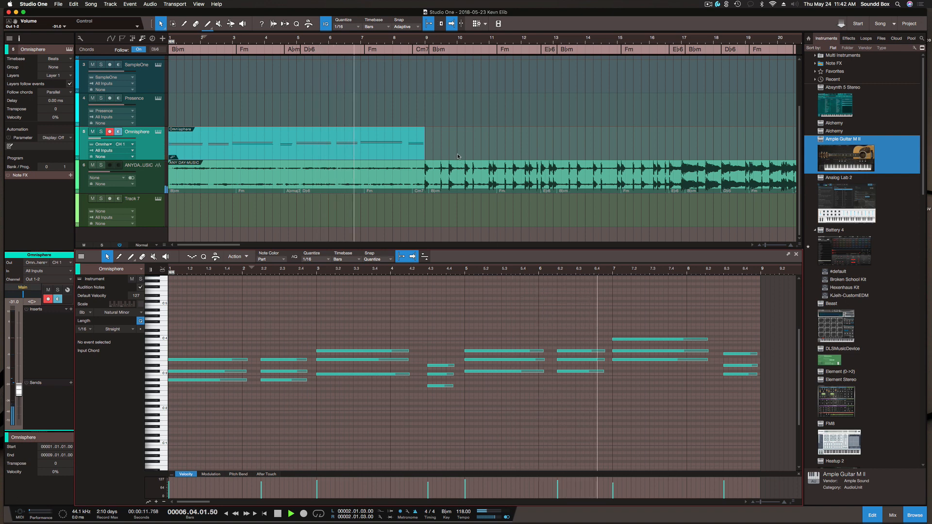
pyautogui.click(330, 50)
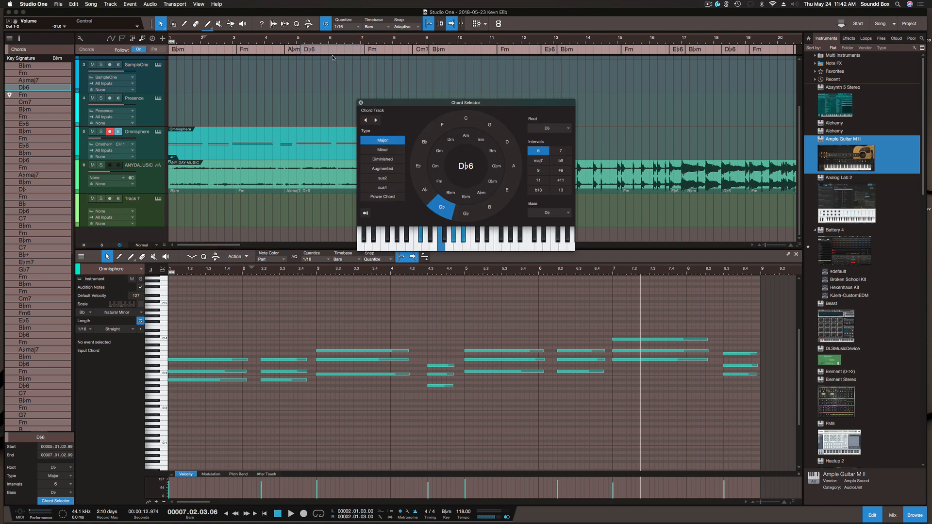
pyautogui.moveTo(427, 186)
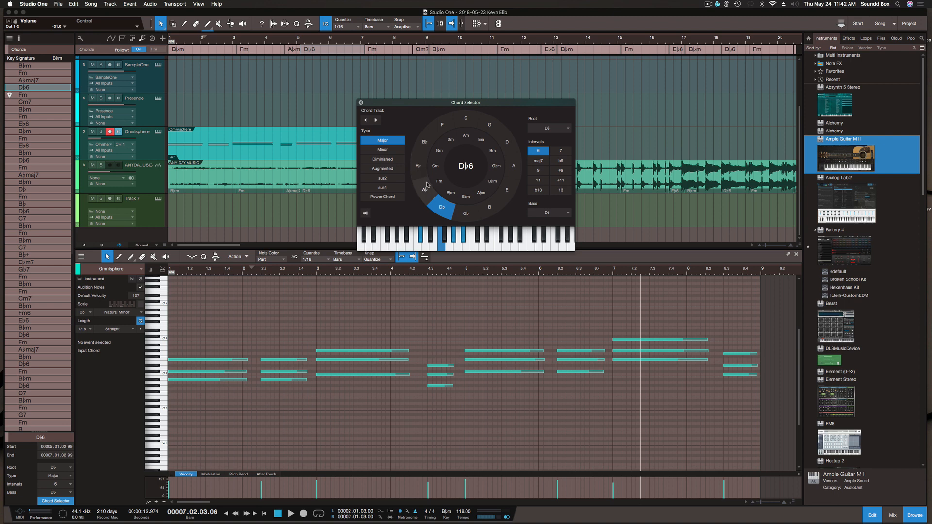
pyautogui.moveTo(423, 144)
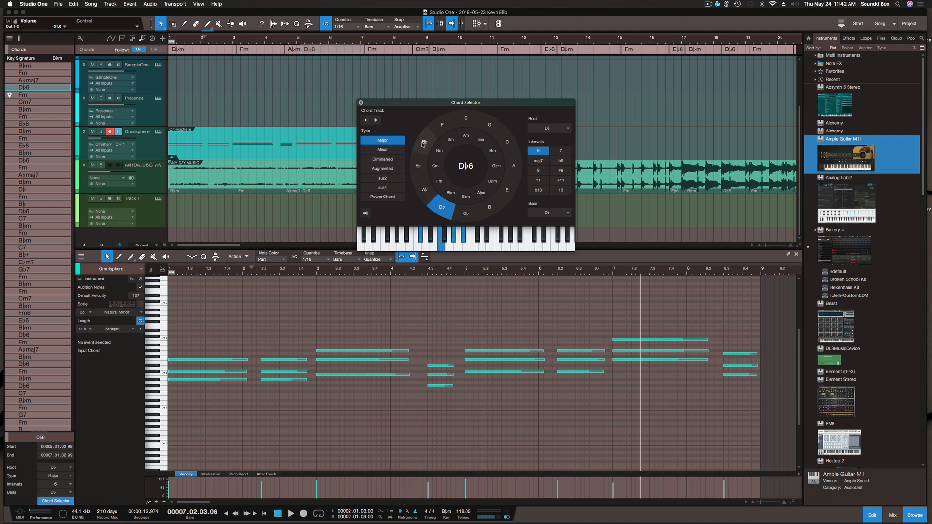
pyautogui.moveTo(499, 154)
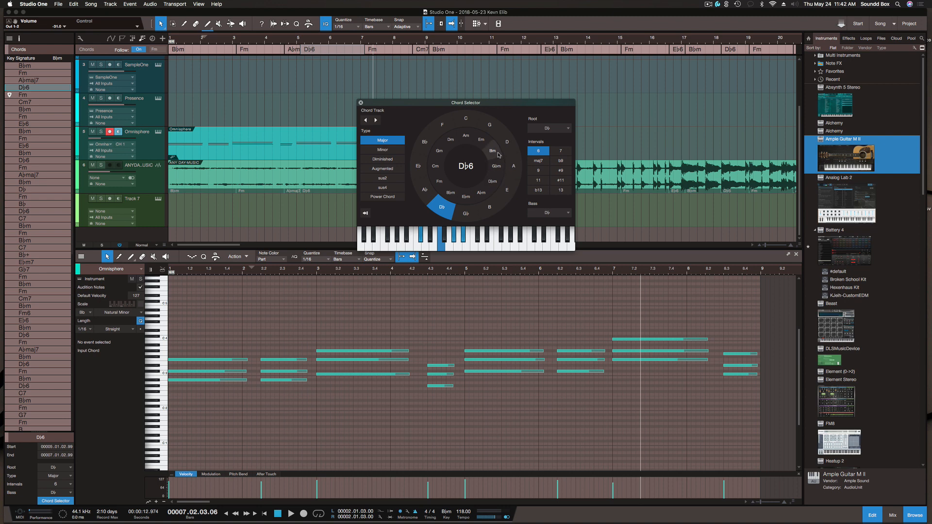
pyautogui.moveTo(453, 195)
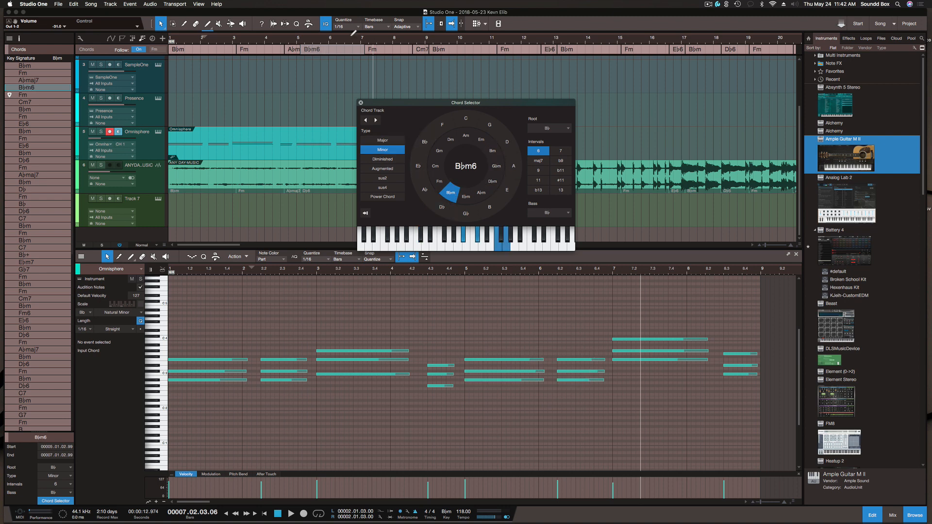
# Step: Close the Chord Selector so the part follows the corrected B♭m6 chord
pyautogui.click(361, 102)
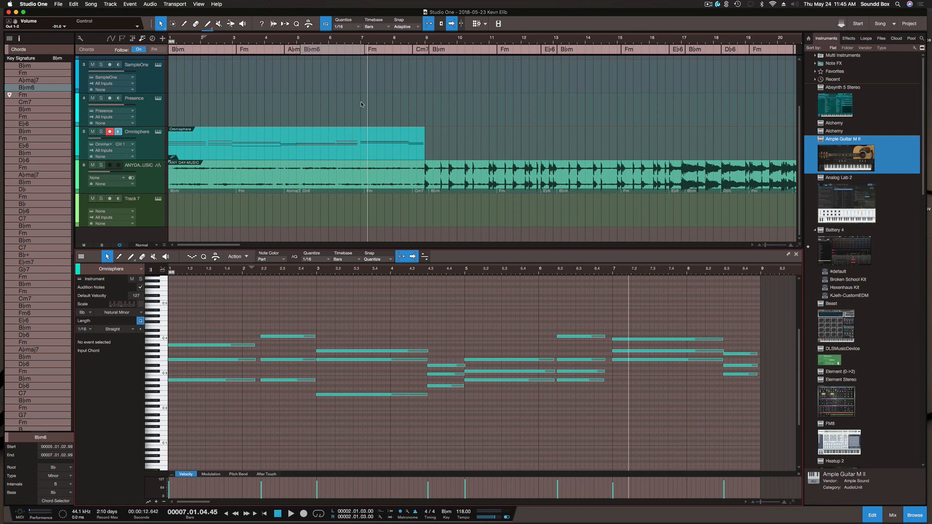
pyautogui.moveTo(346, 129)
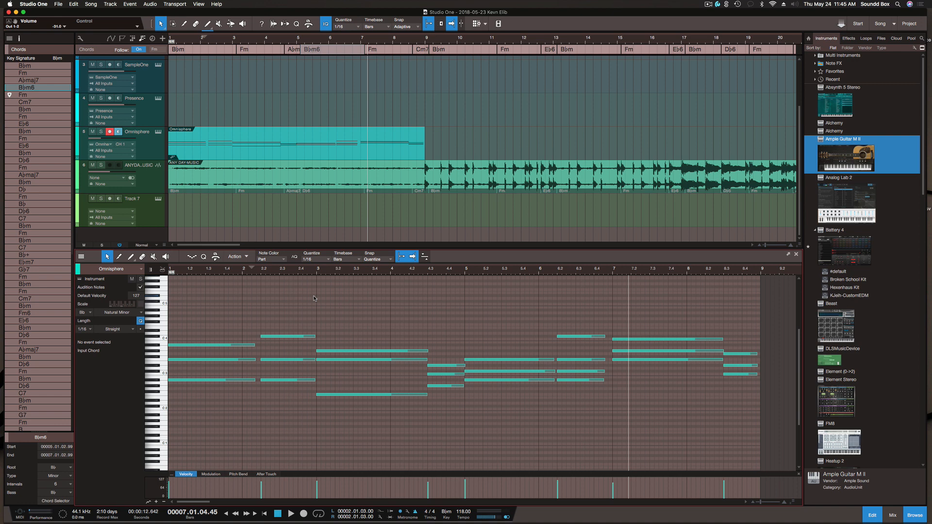
pyautogui.moveTo(428, 112)
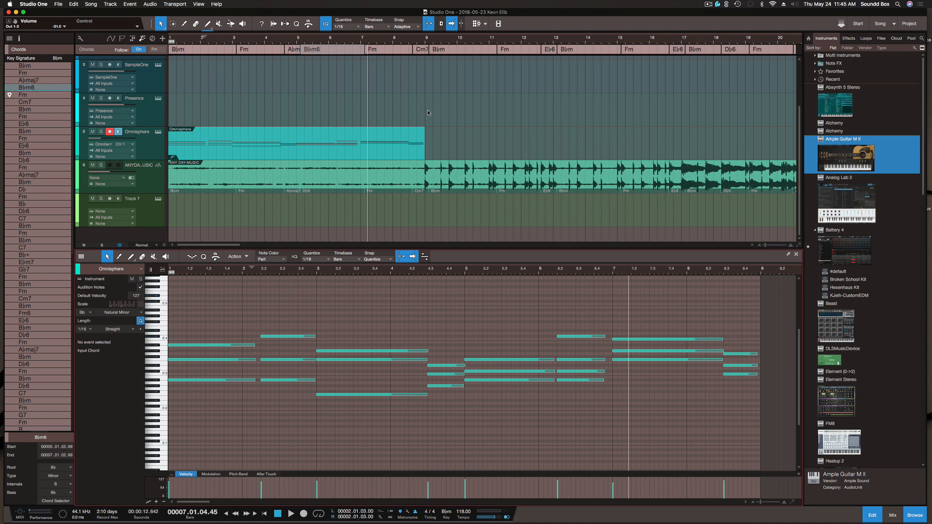
pyautogui.moveTo(351, 153)
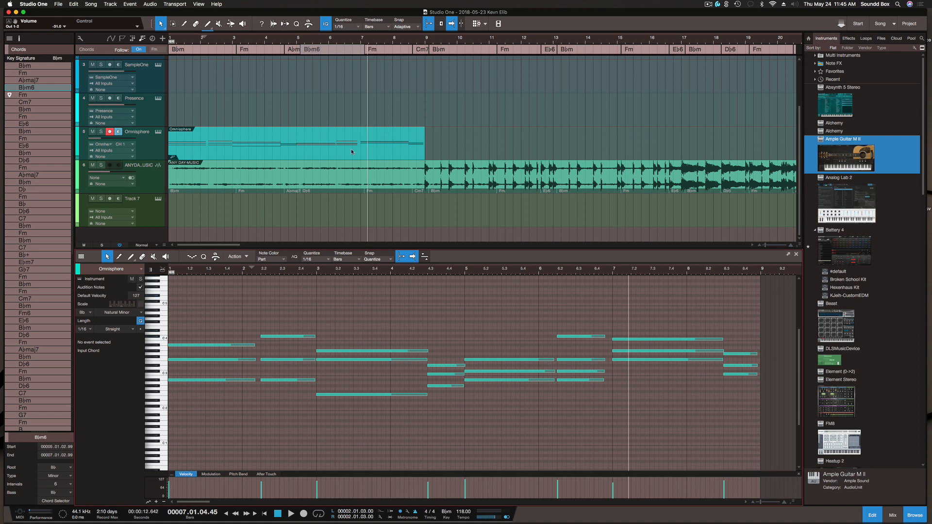